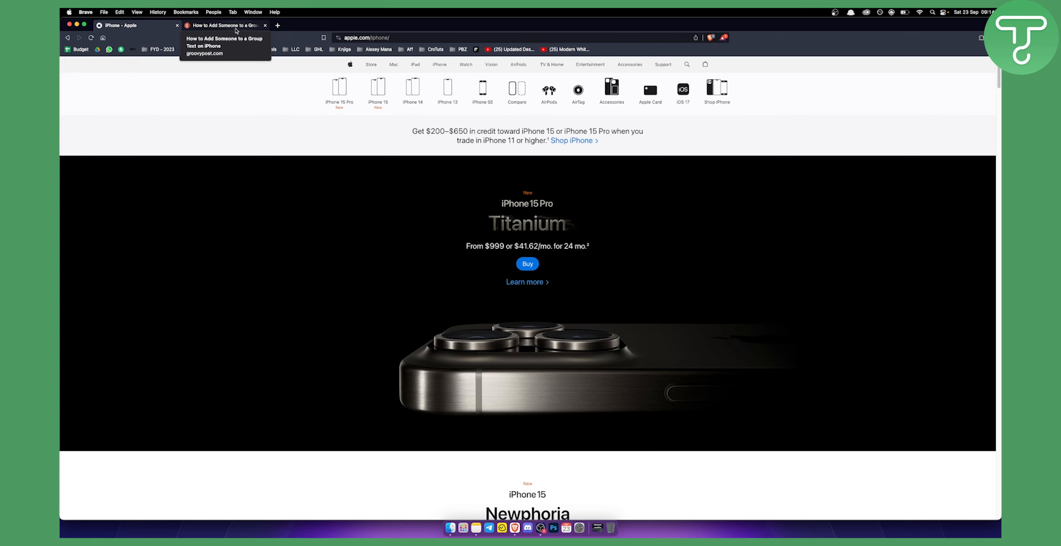
# Step: Switch to the groovyPost tab on adding someone to a group text on iPhone
pyautogui.click(223, 26)
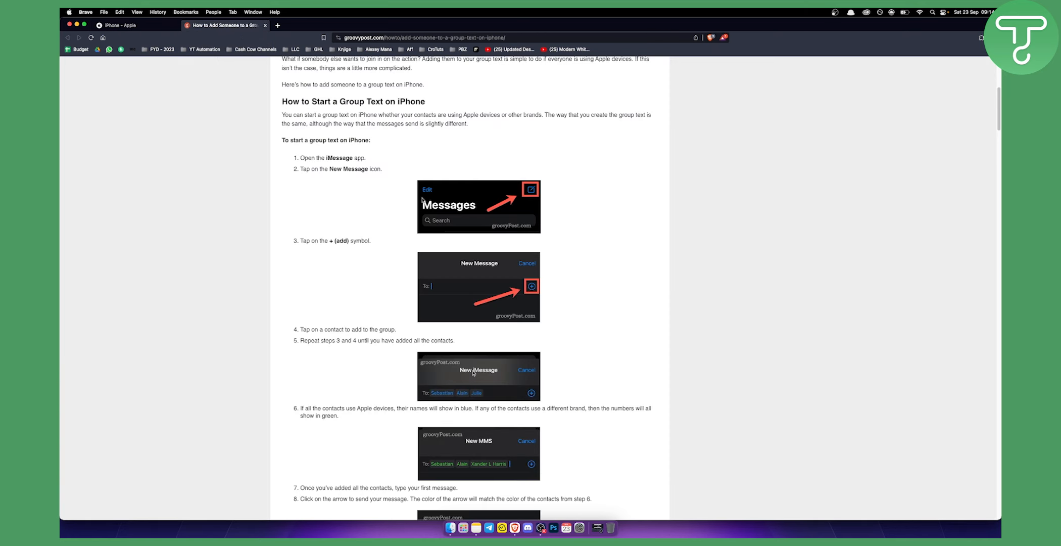
pyautogui.moveTo(563, 179)
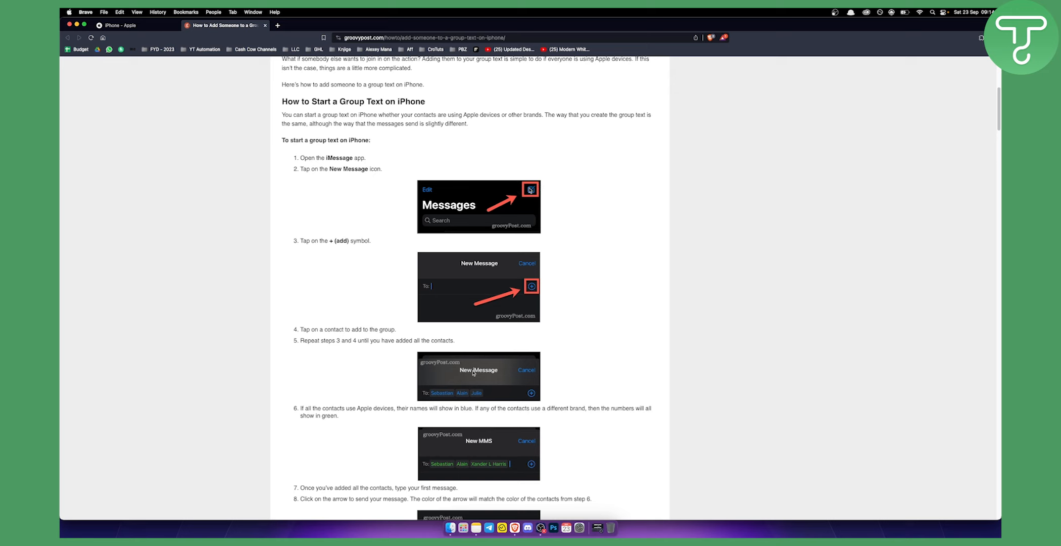
pyautogui.moveTo(451, 263)
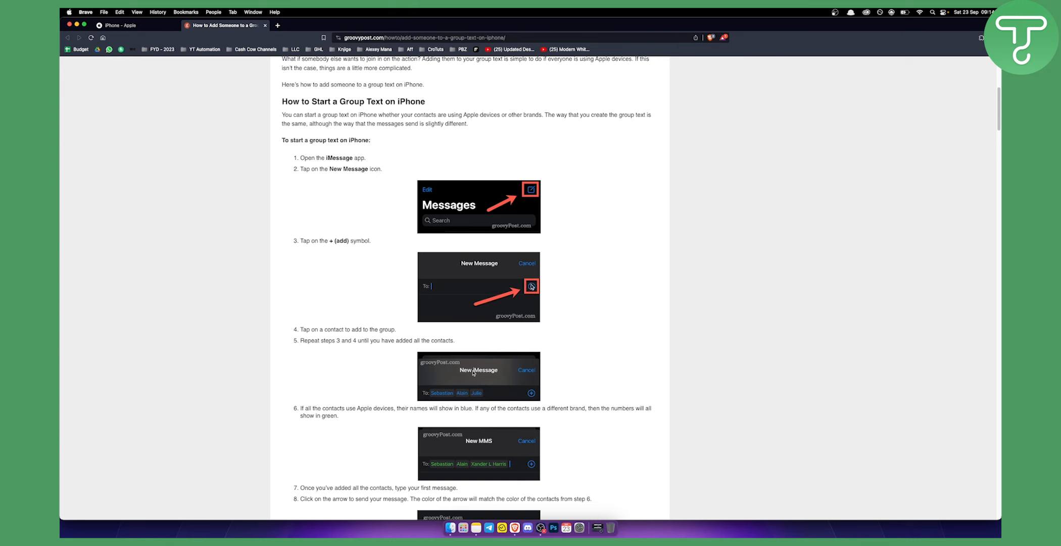
pyautogui.scroll(-3)
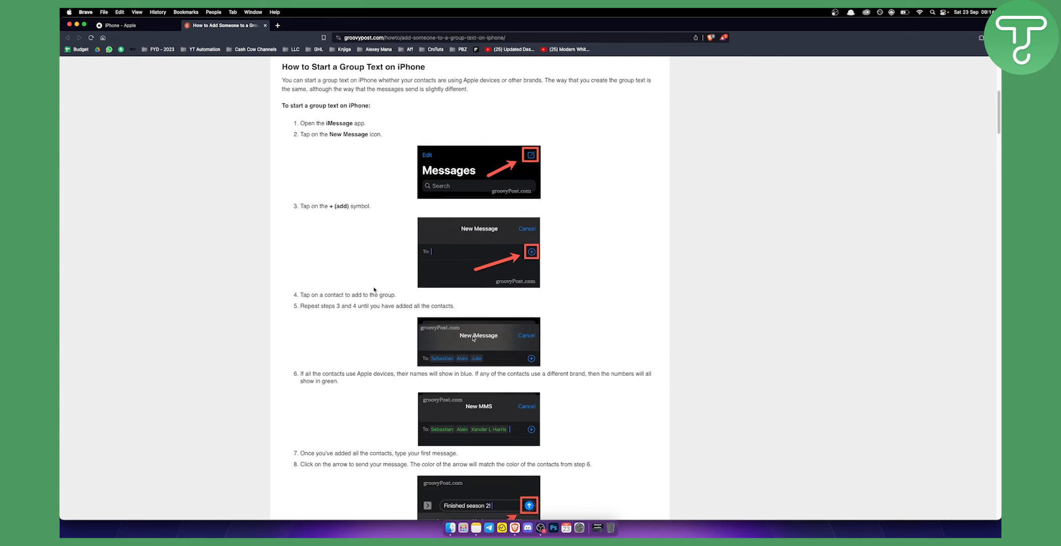
pyautogui.scroll(-3)
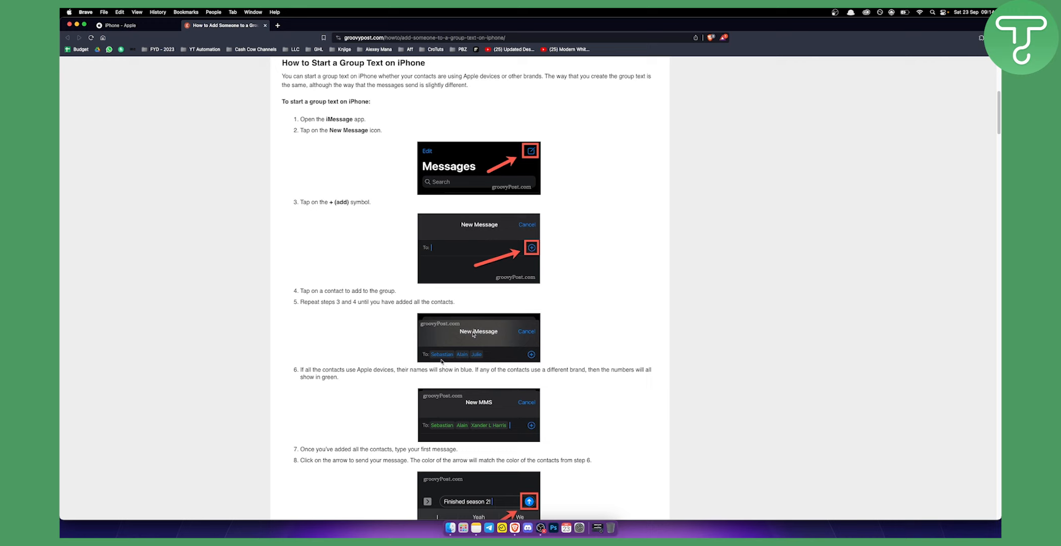
pyautogui.moveTo(477, 357)
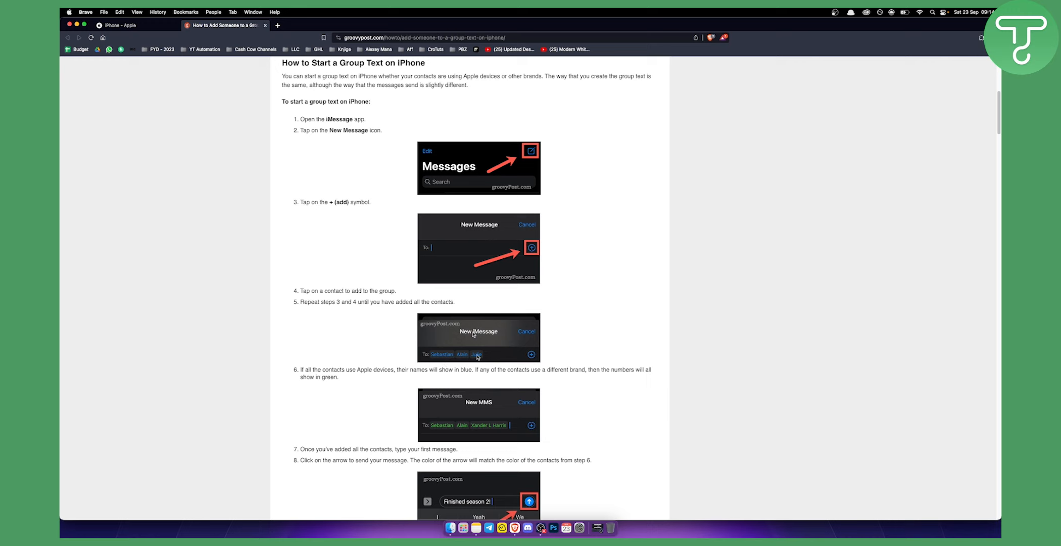
pyautogui.moveTo(438, 365)
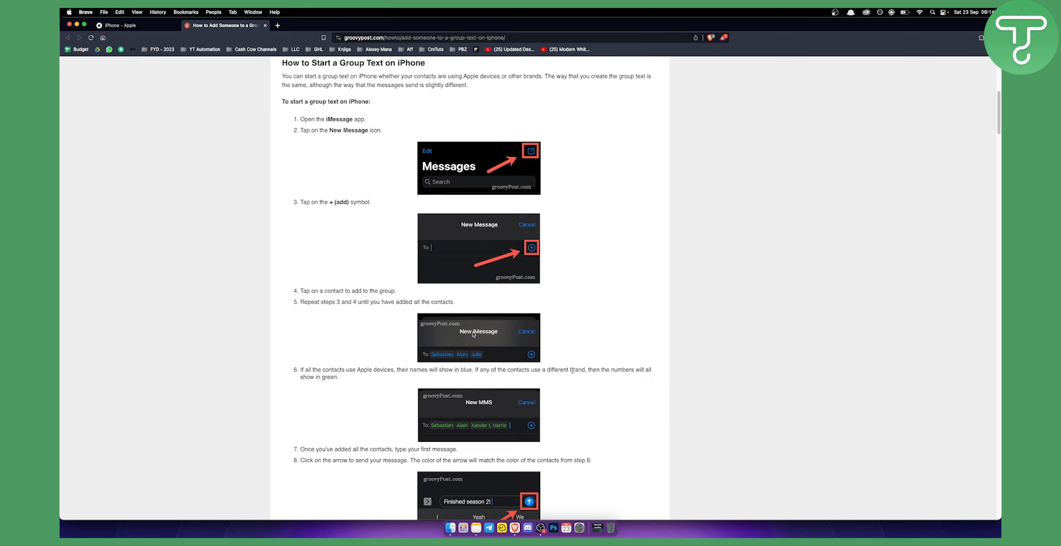
pyautogui.moveTo(438, 419)
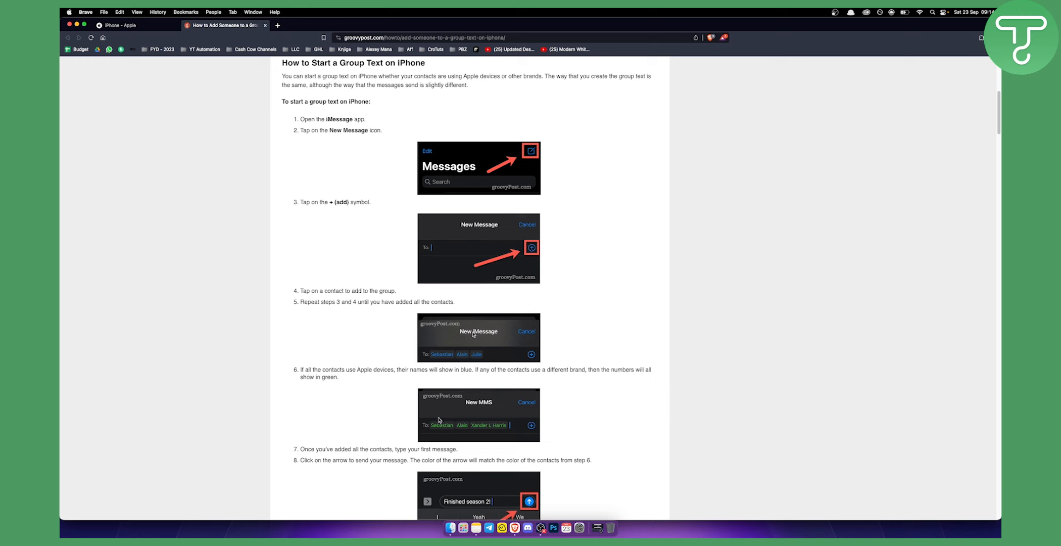
pyautogui.moveTo(441, 415)
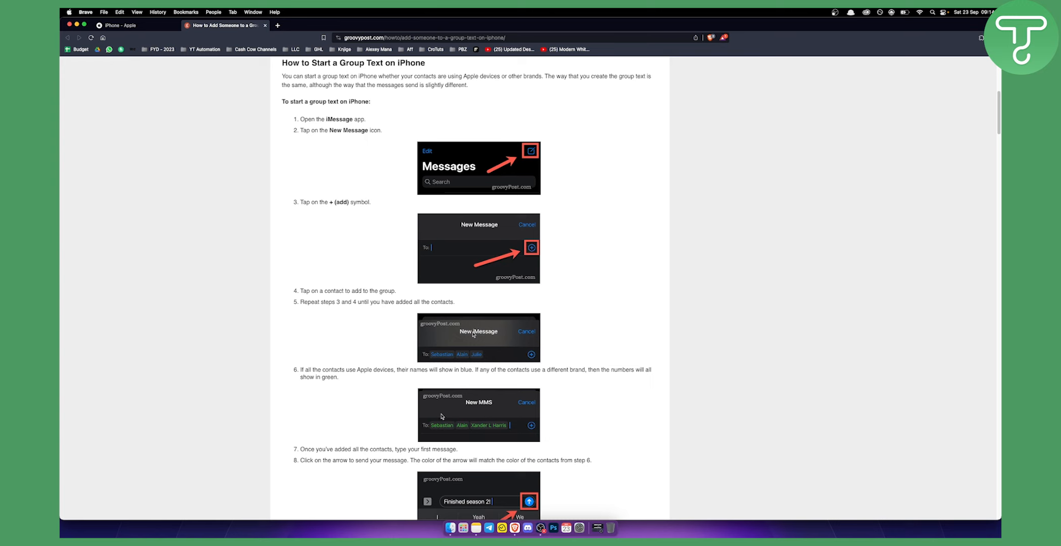
pyautogui.scroll(-3)
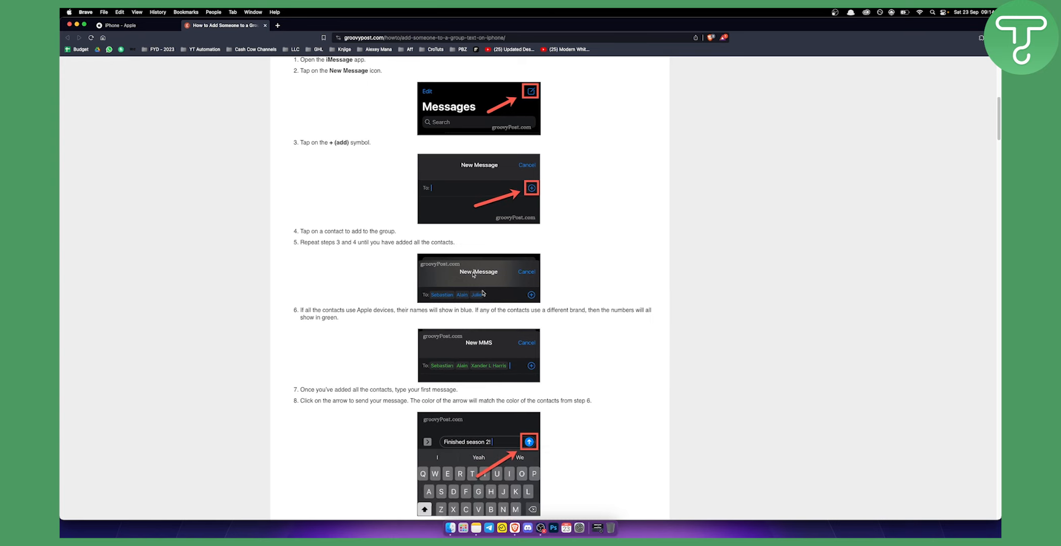
pyautogui.moveTo(490, 275)
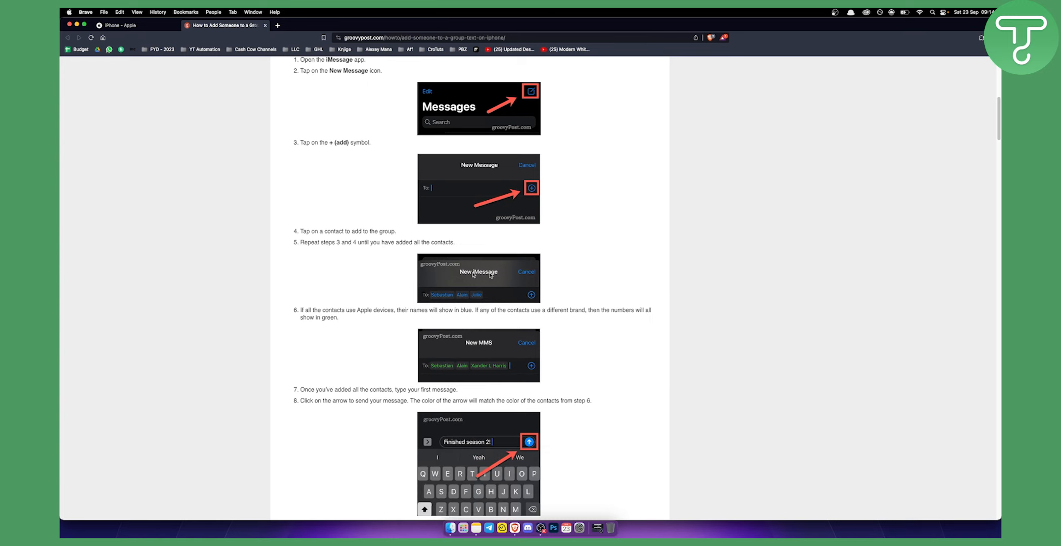
pyautogui.moveTo(474, 289)
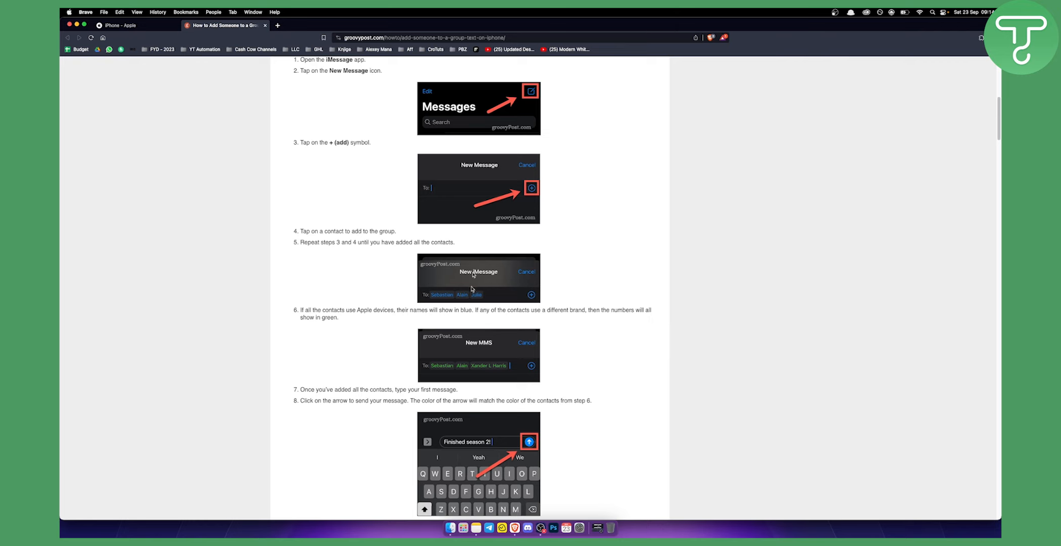
pyautogui.moveTo(478, 344)
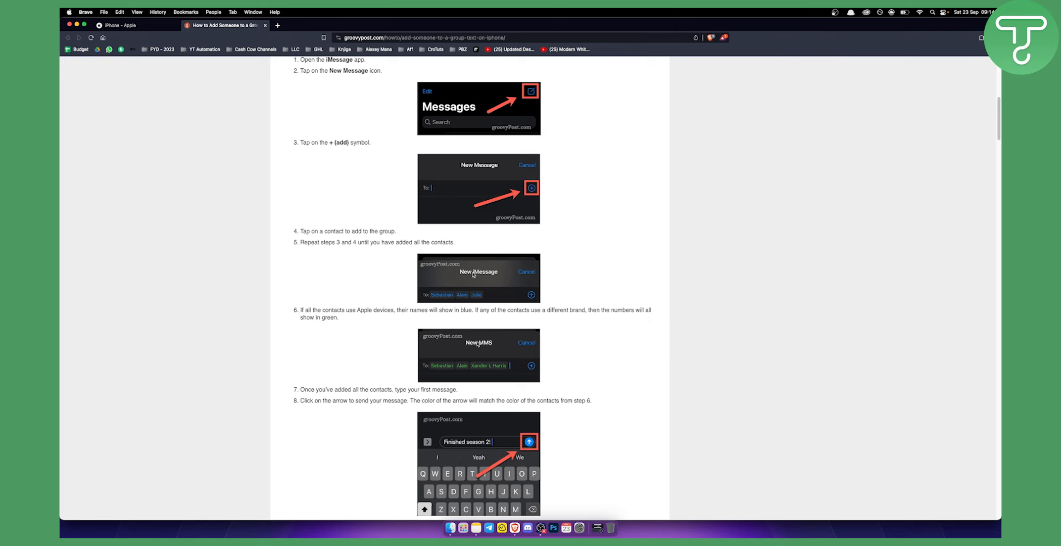
pyautogui.scroll(-3)
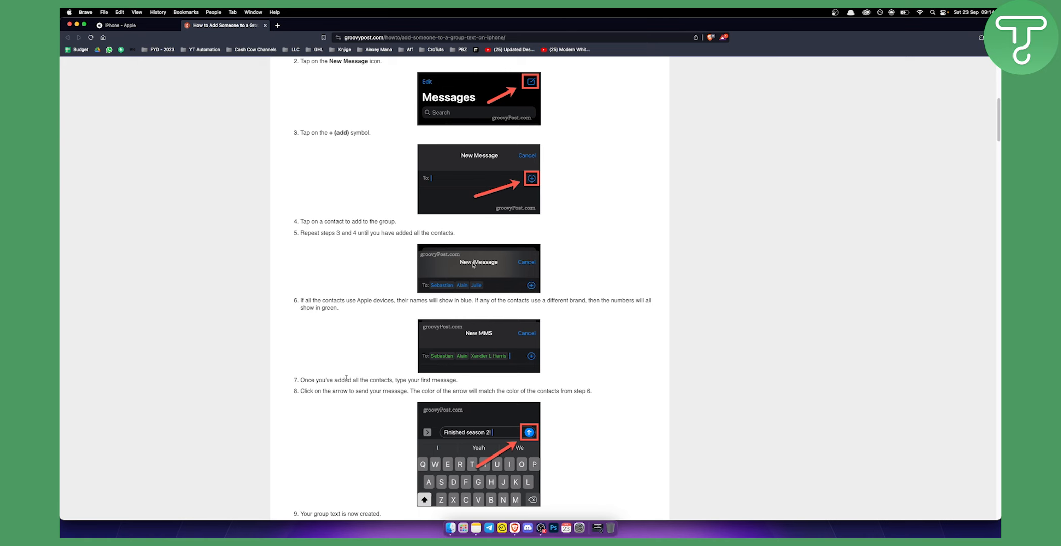
pyautogui.scroll(-3)
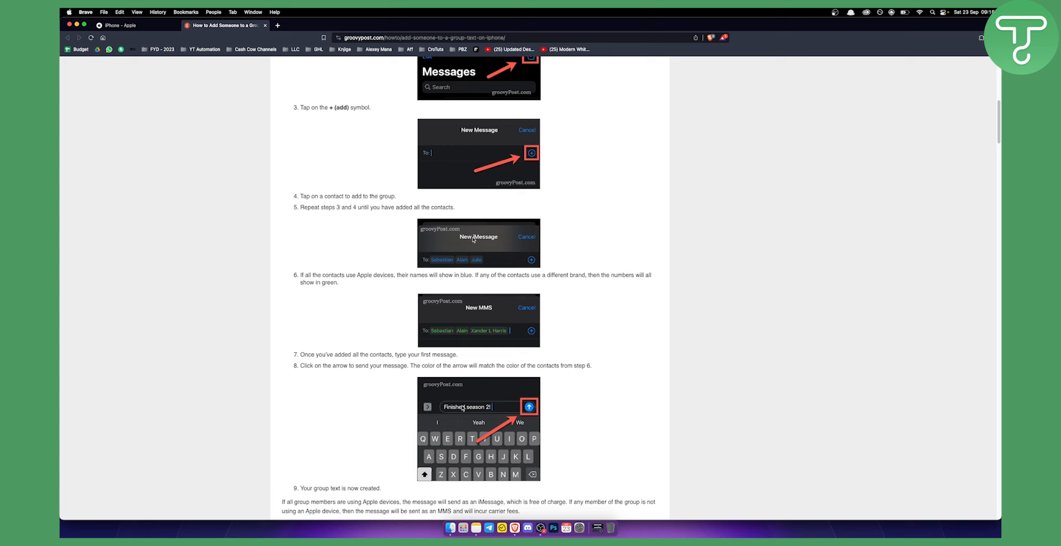
pyautogui.moveTo(448, 377)
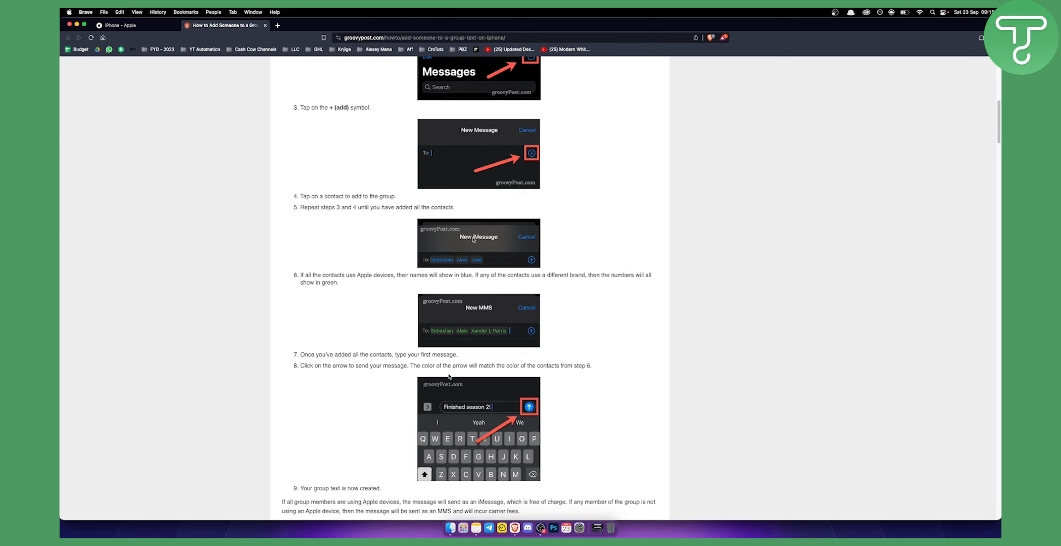
pyautogui.scroll(3)
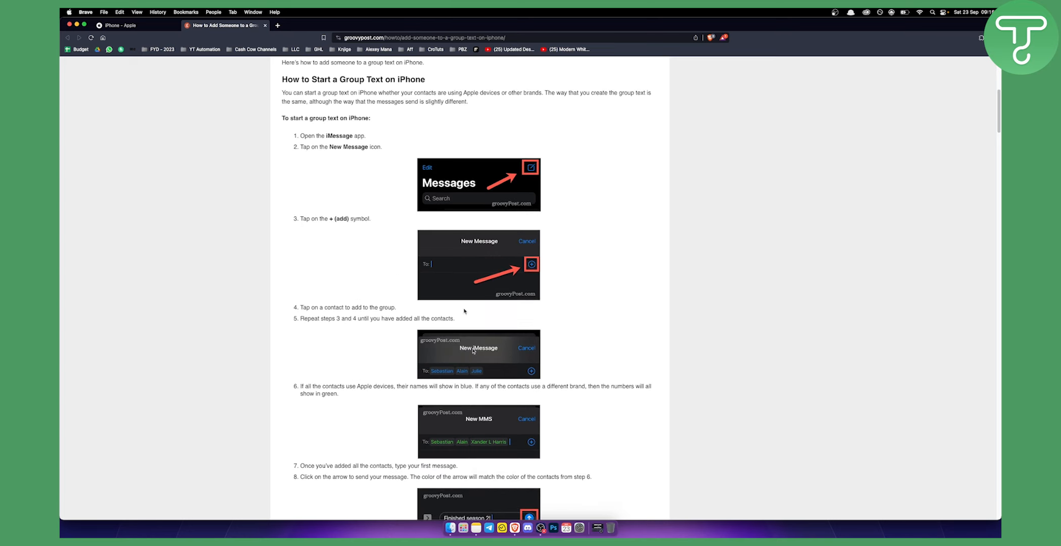
pyautogui.moveTo(451, 215)
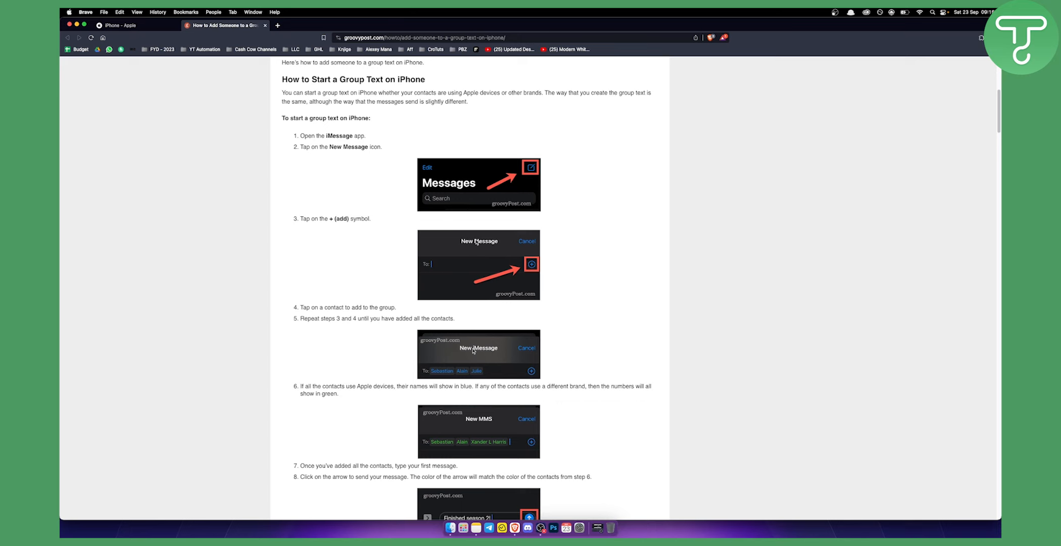
# Step: Scroll the article down to step 9, 'Your group text is now created.'
pyautogui.scroll(-3)
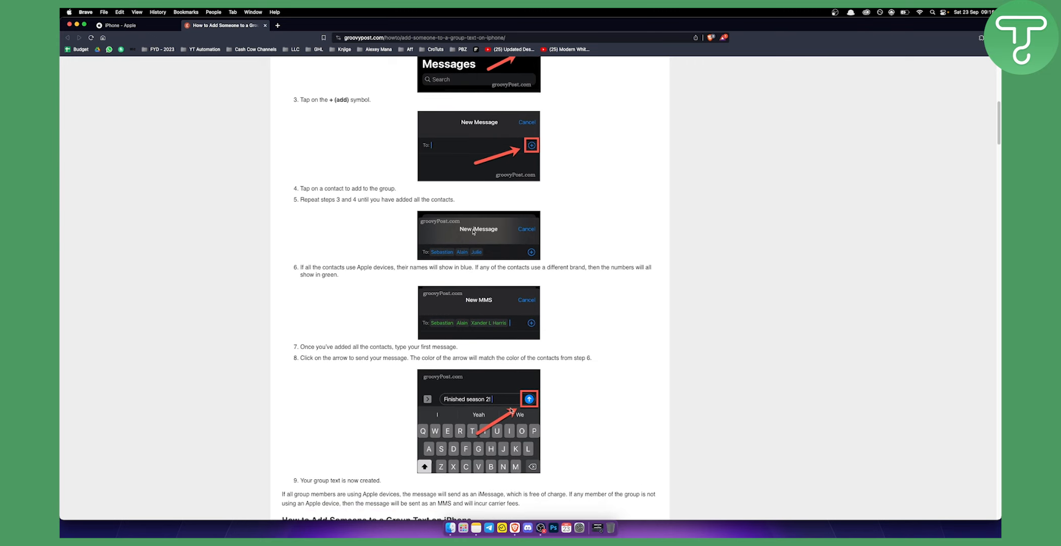
pyautogui.moveTo(499, 375)
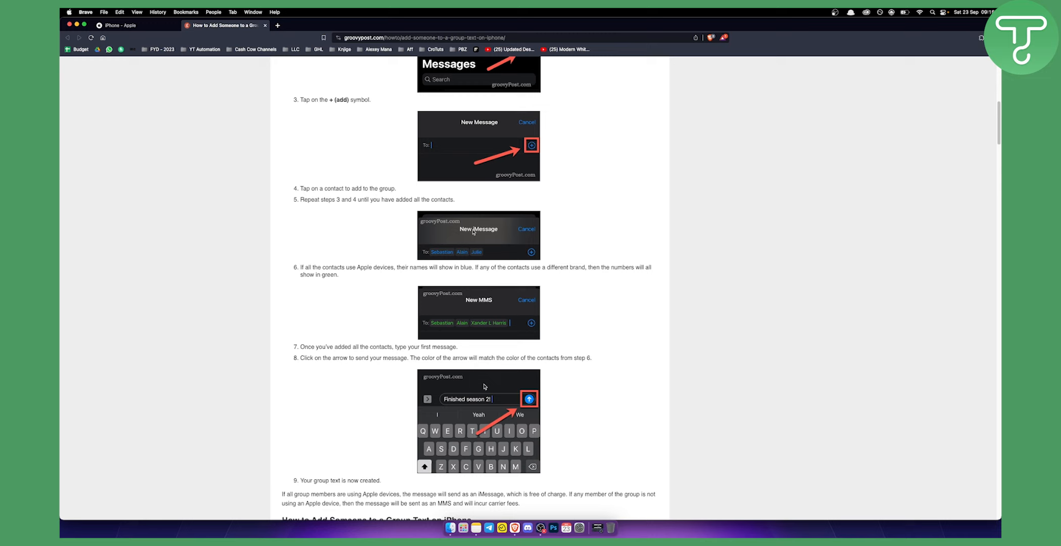
pyautogui.moveTo(531, 385)
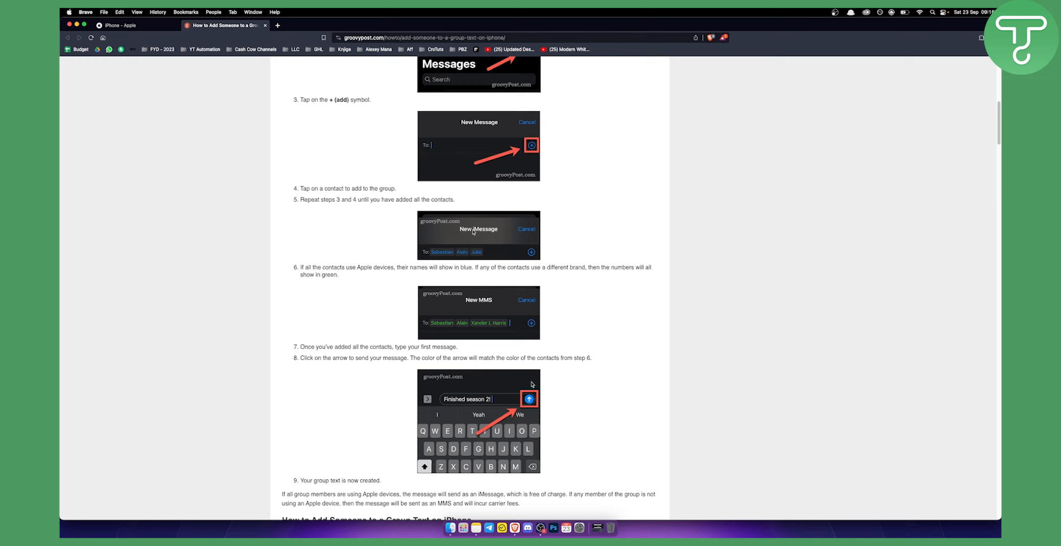
pyautogui.moveTo(573, 381)
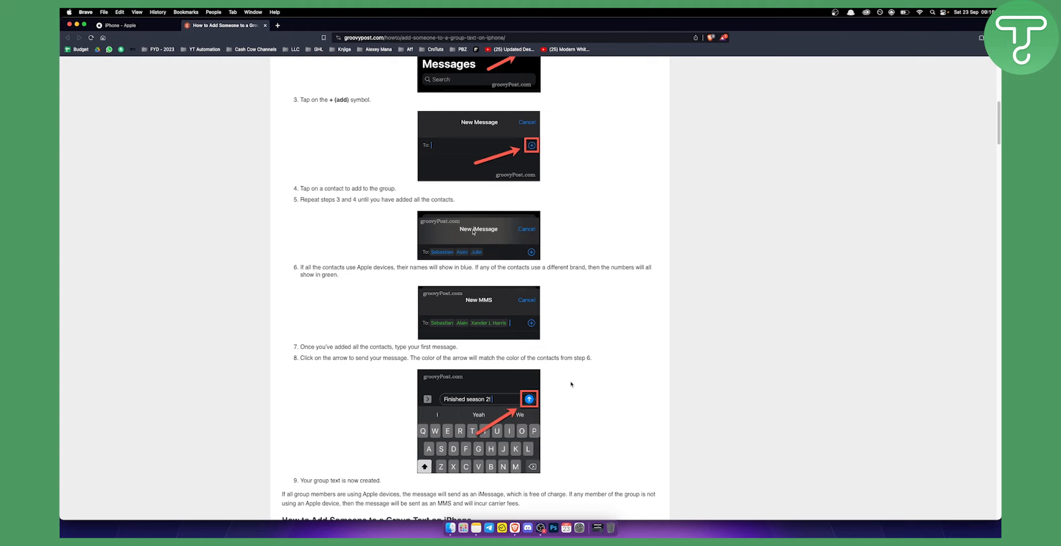
pyautogui.moveTo(589, 409)
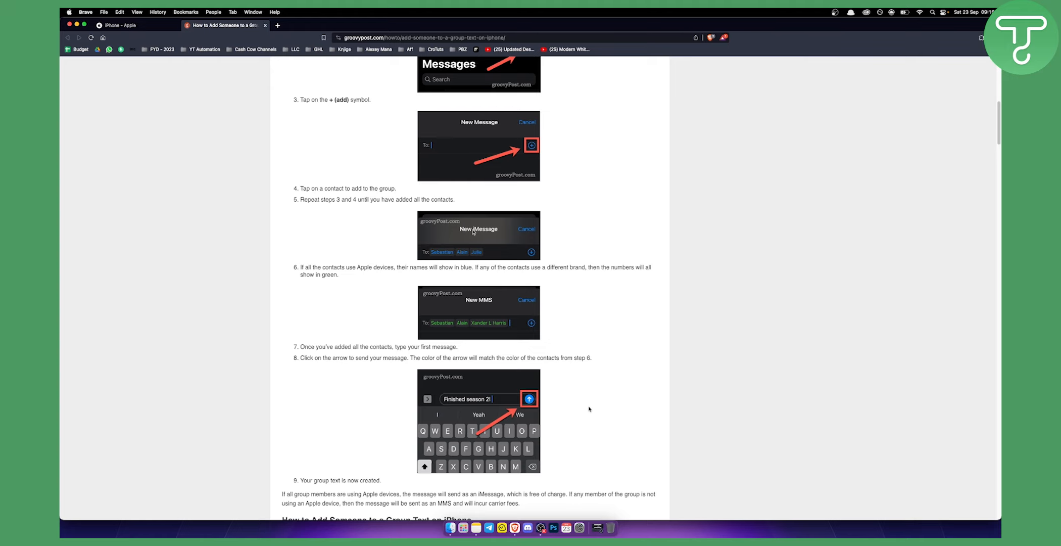